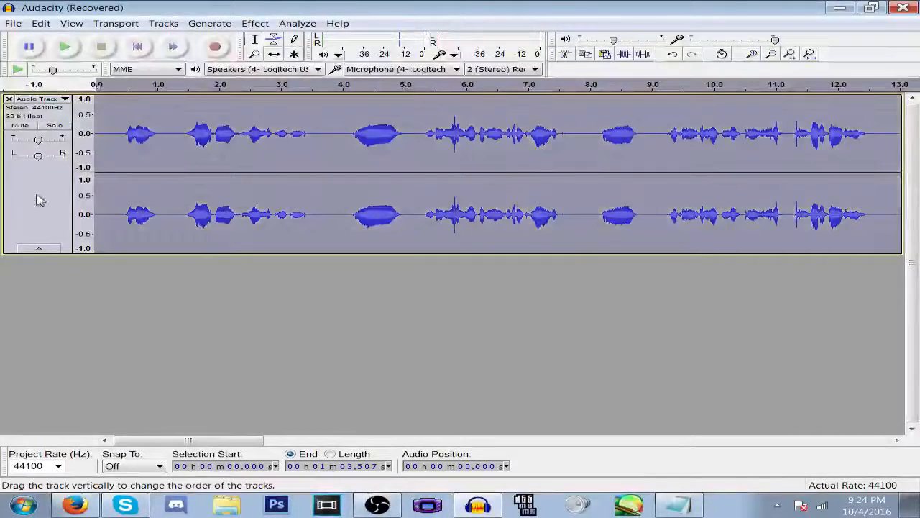
Apply a High Pass Filter at 1000 Hz cutoff with 12 dB rolloff to the voice
{"action": "left_click", "coordinate": [255, 23]}
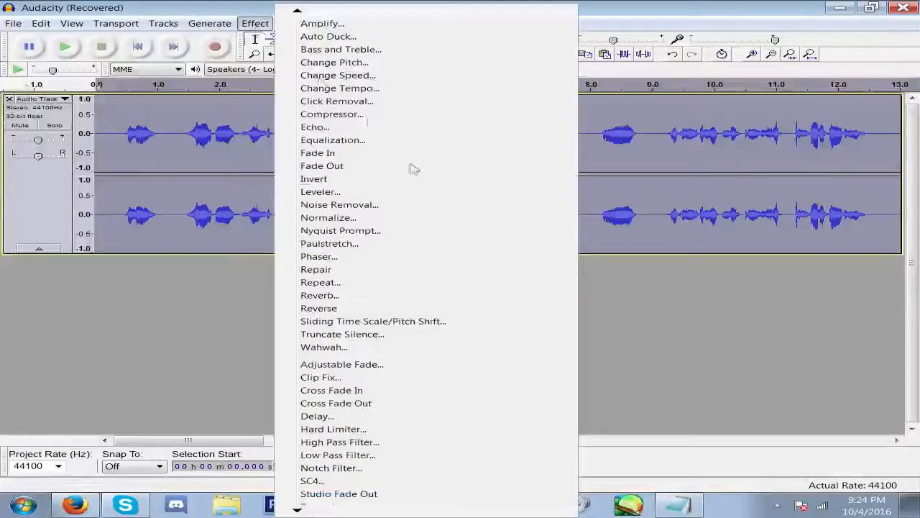
{"action": "mouse_move", "coordinate": [409, 447]}
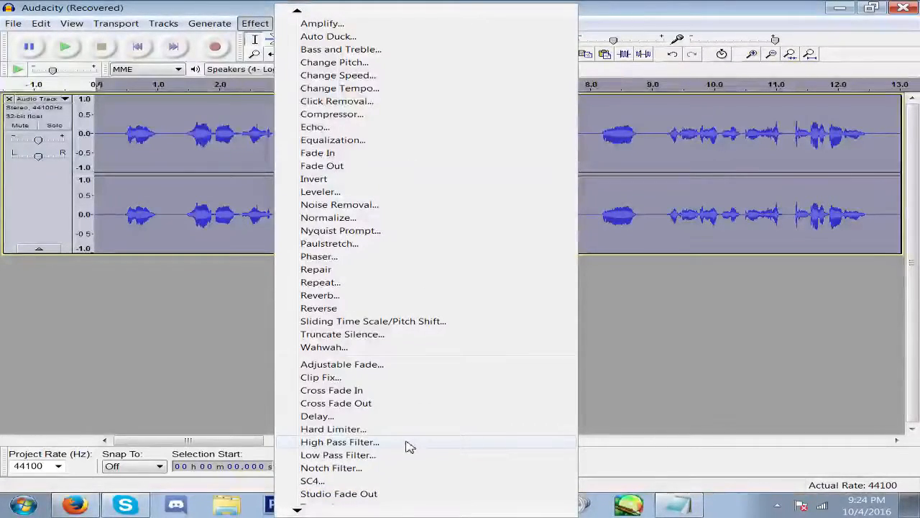
{"action": "left_click", "coordinate": [340, 442]}
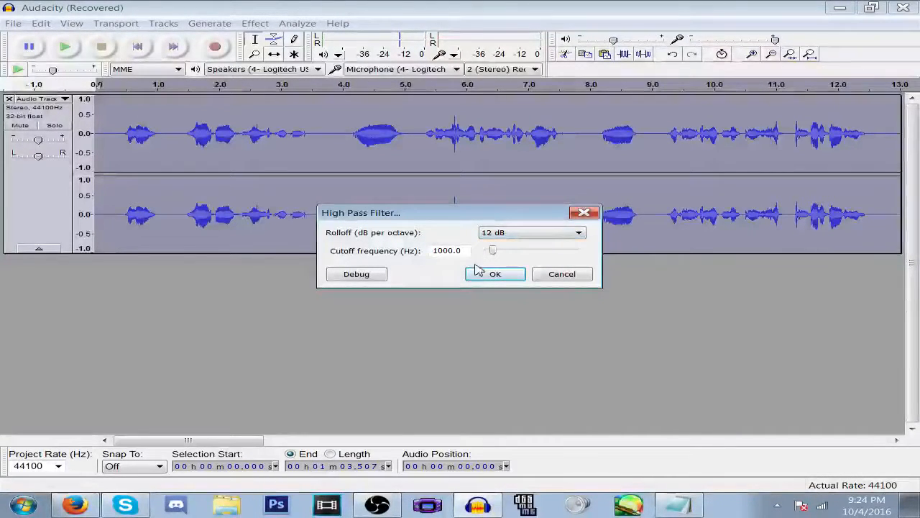
{"action": "left_click", "coordinate": [494, 274]}
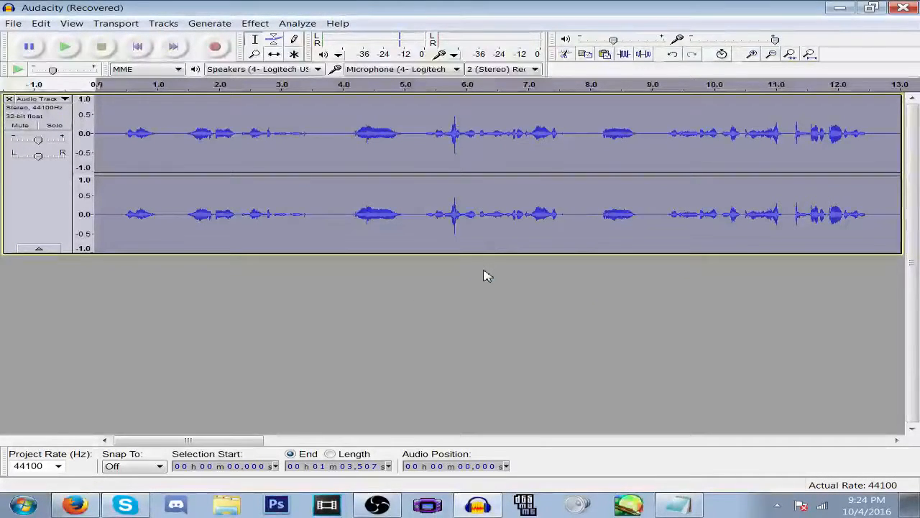
{"action": "mouse_move", "coordinate": [277, 38]}
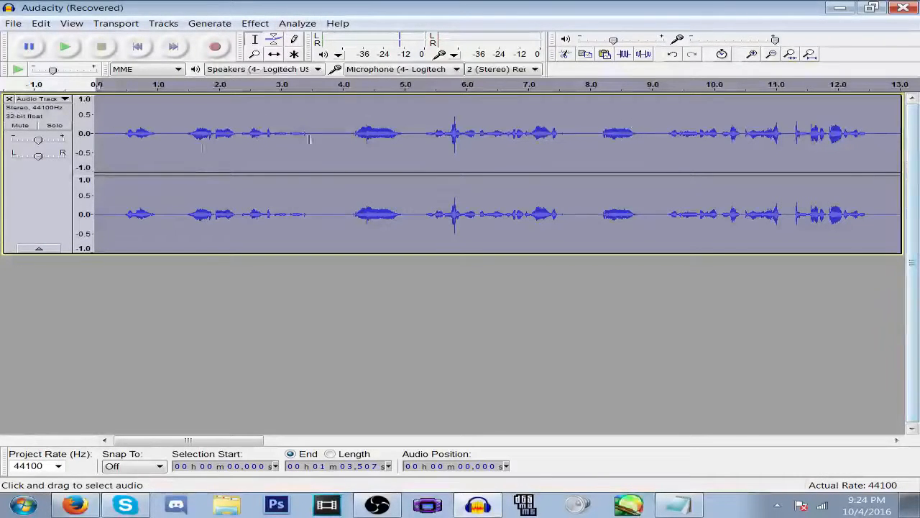
Amplify the voice track by 13.4 dB with Allow clipping enabled
{"action": "left_click", "coordinate": [254, 23]}
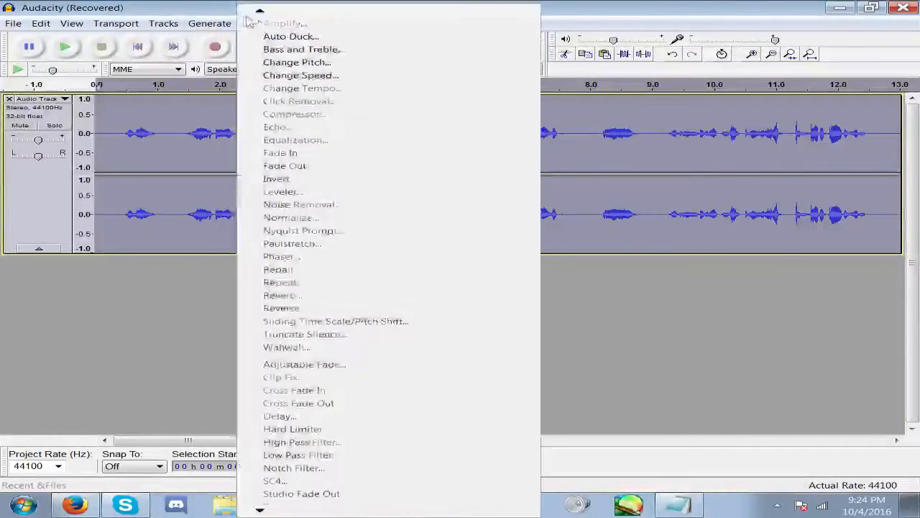
{"action": "left_click", "coordinate": [289, 22]}
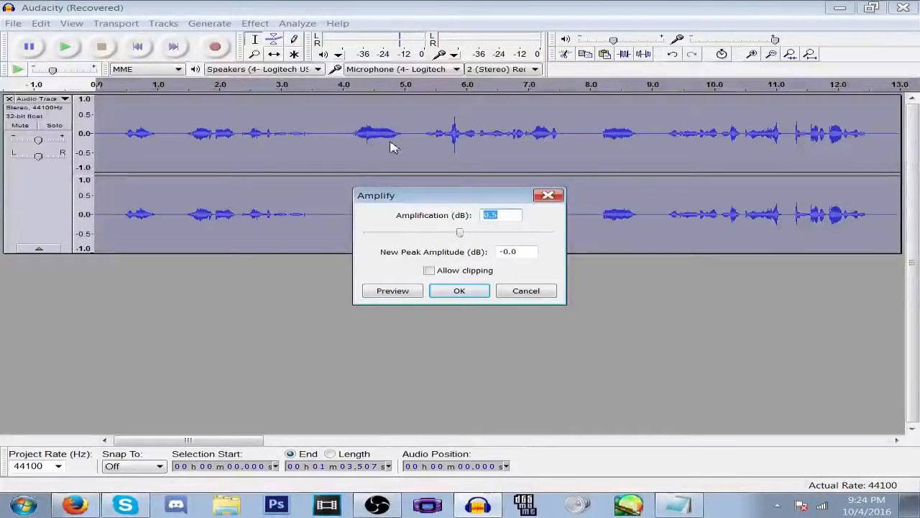
{"action": "type", "text": "13.4"}
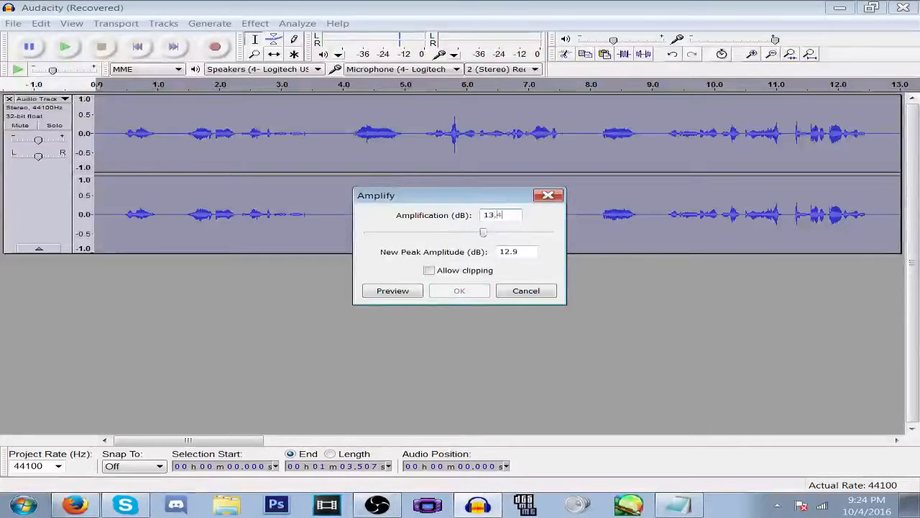
{"action": "left_click", "coordinate": [429, 271]}
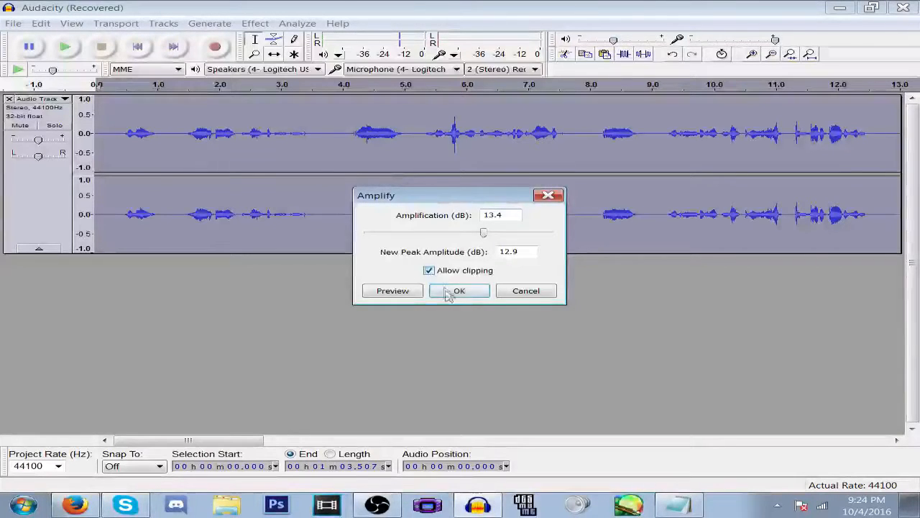
{"action": "left_click", "coordinate": [458, 290]}
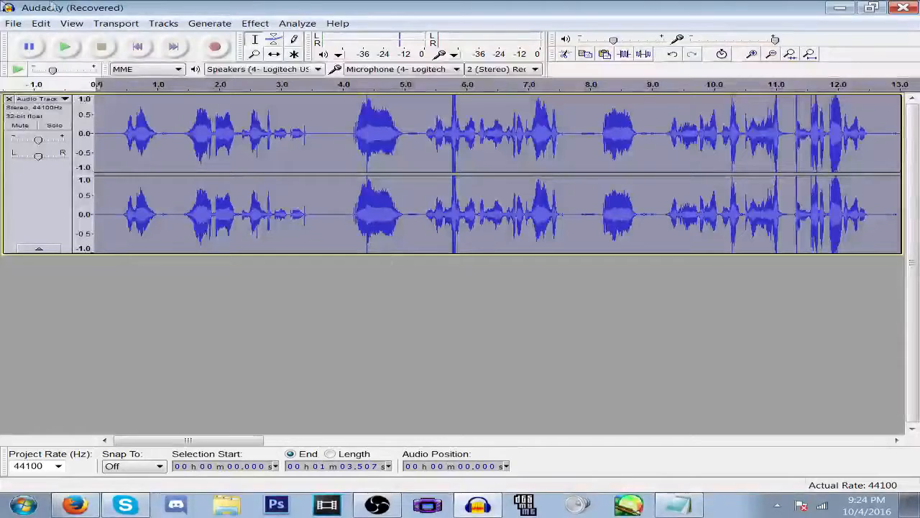
Dismiss the Low Pass Filter dialog and undo the 13.4 dB amplification
{"action": "left_click", "coordinate": [253, 23]}
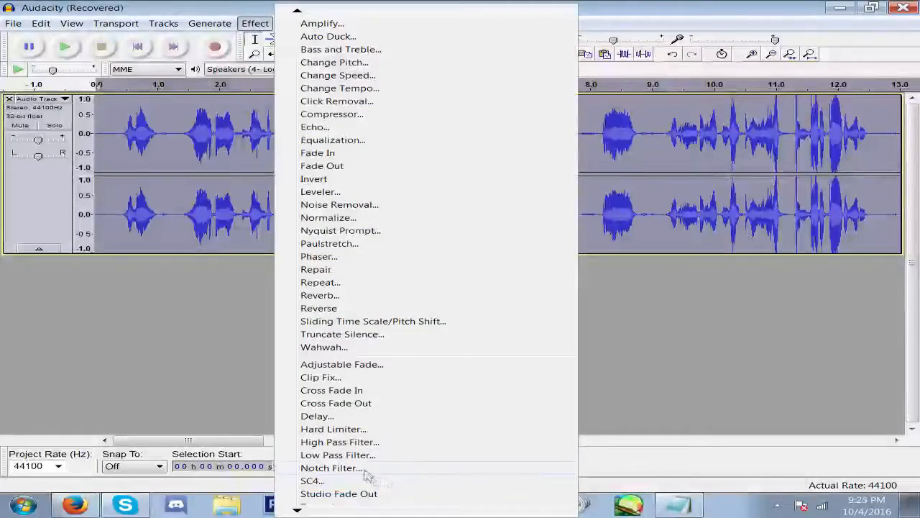
{"action": "left_click", "coordinate": [338, 455]}
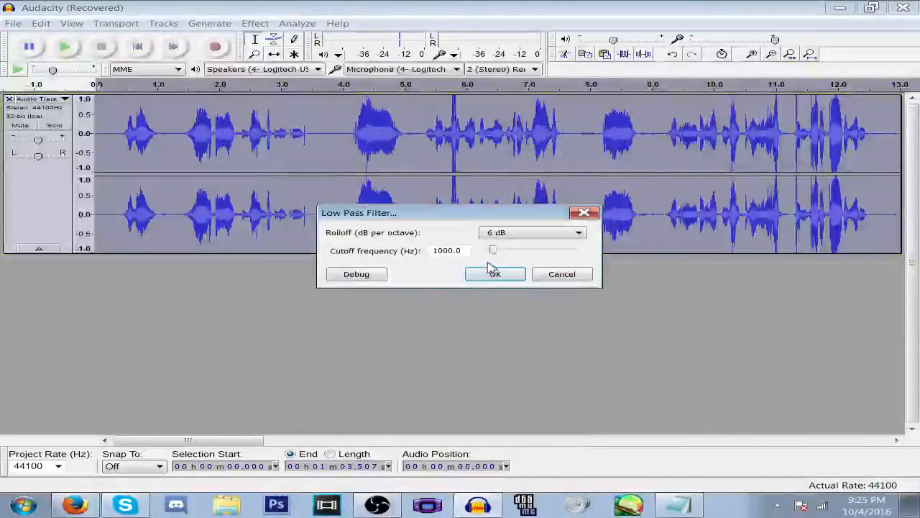
{"action": "left_click", "coordinate": [494, 274]}
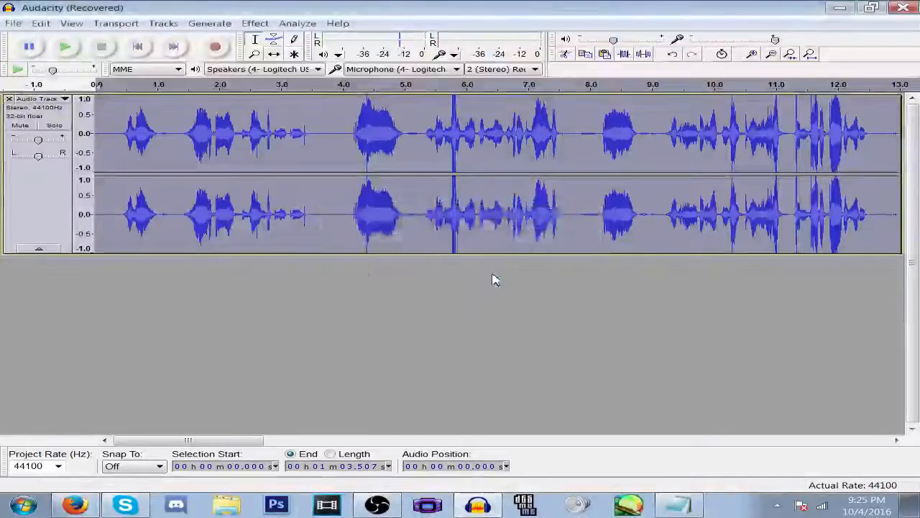
{"action": "left_click", "coordinate": [255, 23]}
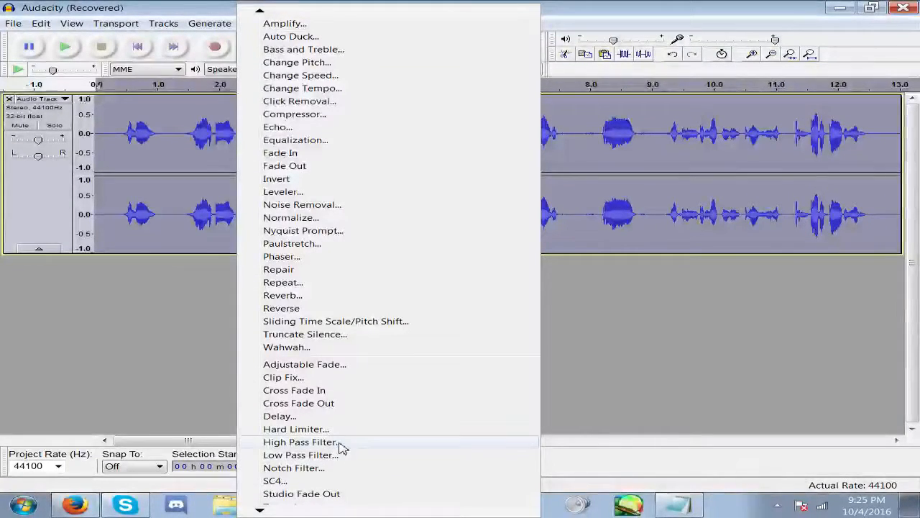
{"action": "left_click", "coordinate": [298, 441]}
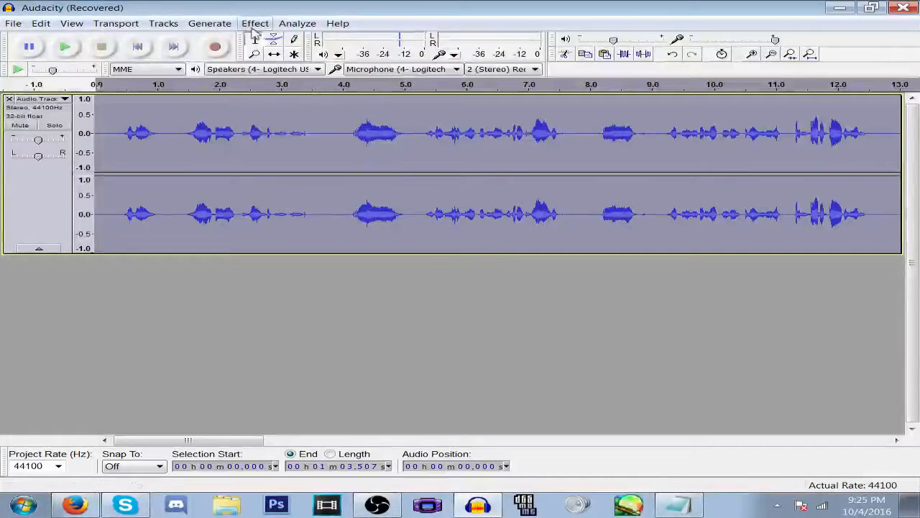
Amplify the voice by 13 dB, then low-pass filter it at 1000 Hz, 12 dB rolloff
{"action": "left_click", "coordinate": [254, 23]}
{"action": "type", "text": "13"}
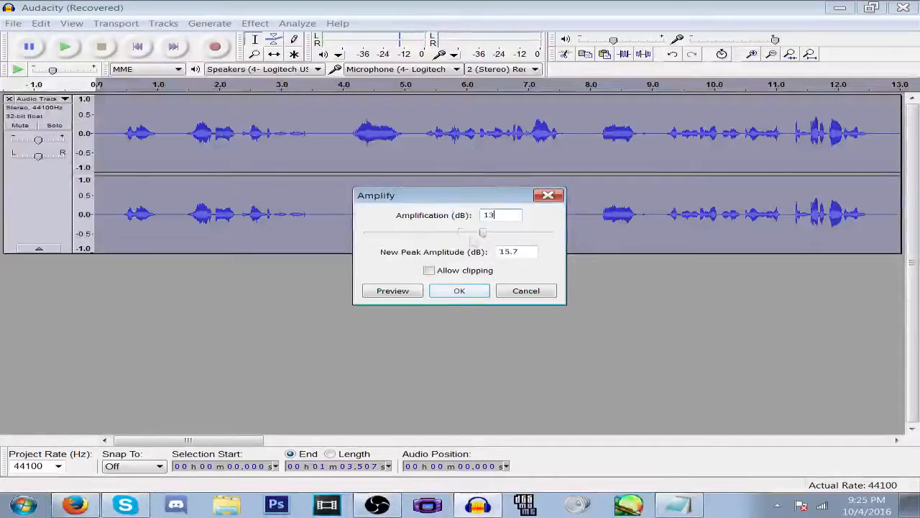
{"action": "left_click", "coordinate": [429, 271]}
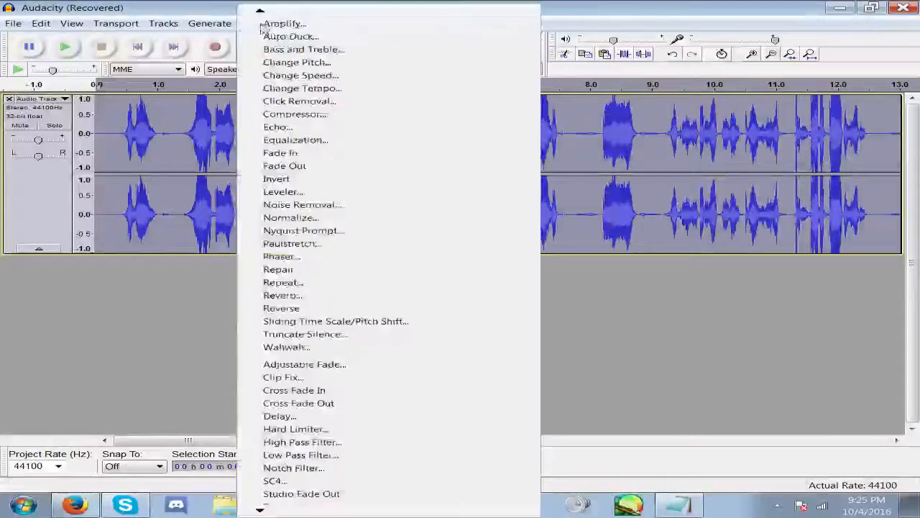
{"action": "left_click", "coordinate": [300, 454]}
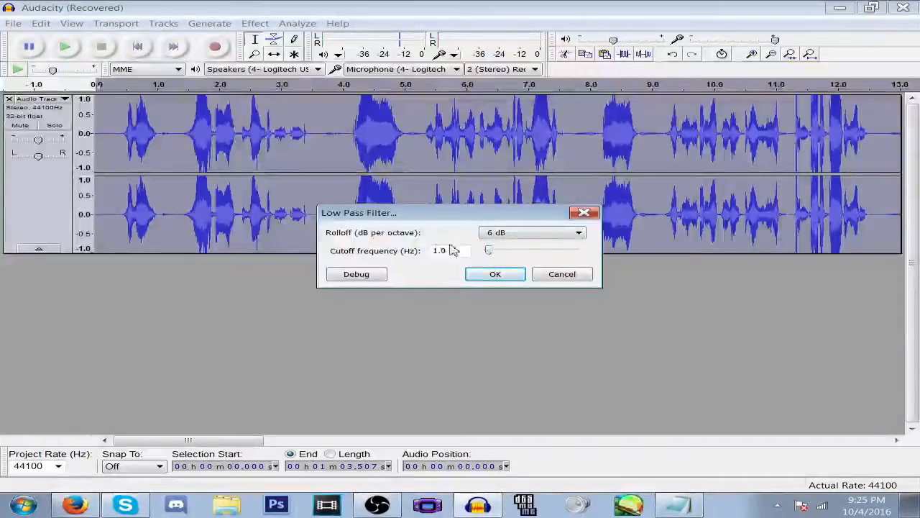
{"action": "type", "text": "1000"}
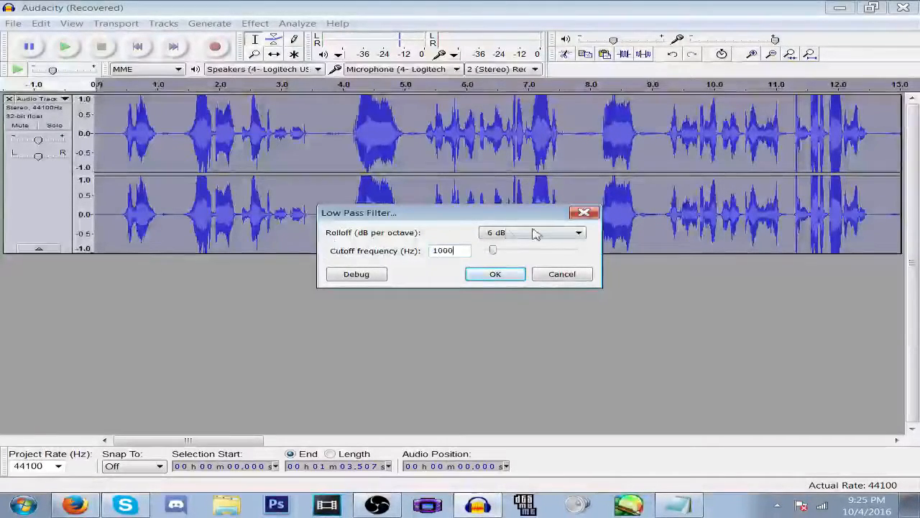
{"action": "left_click", "coordinate": [532, 232]}
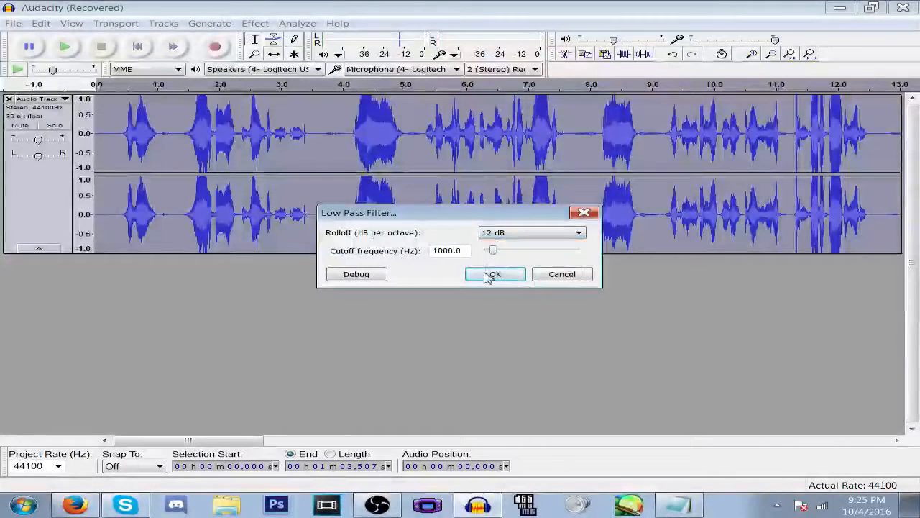
{"action": "left_click", "coordinate": [494, 274]}
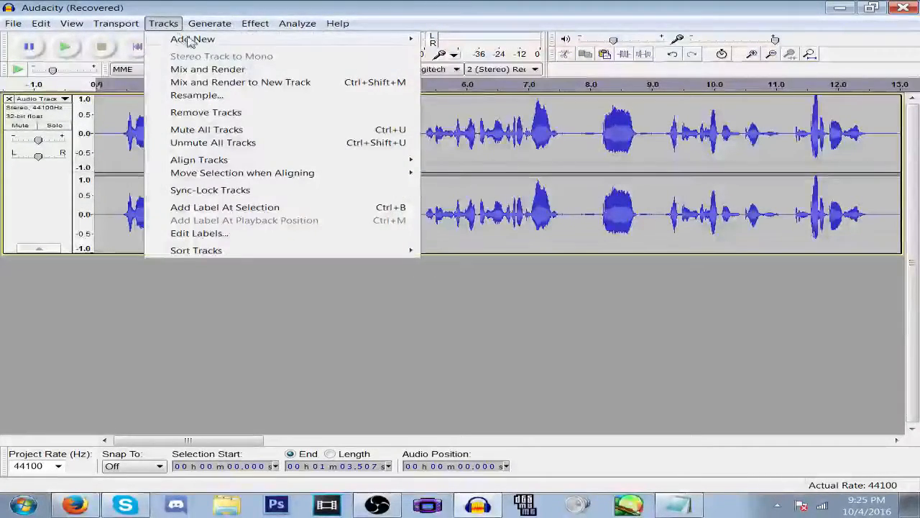
Add a new mono track and generate white noise at 0.2 amplitude into it
{"action": "left_click", "coordinate": [193, 39]}
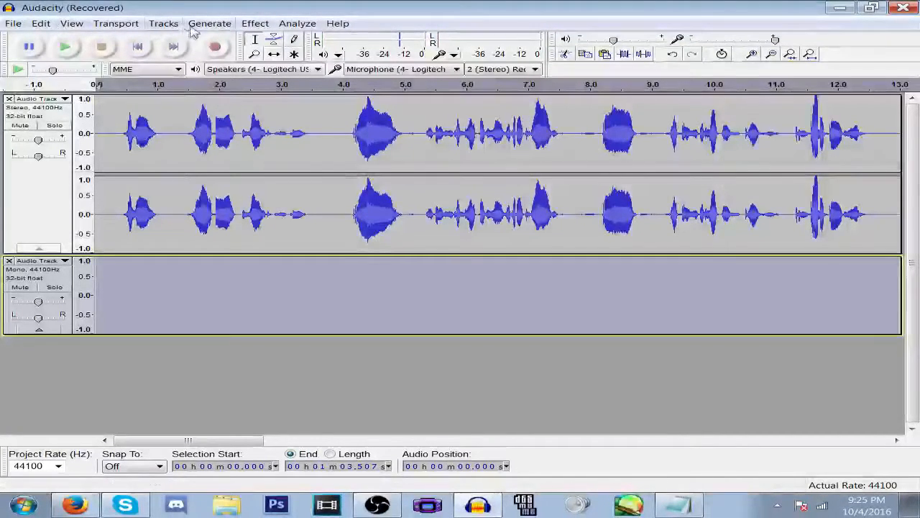
{"action": "left_click", "coordinate": [209, 23]}
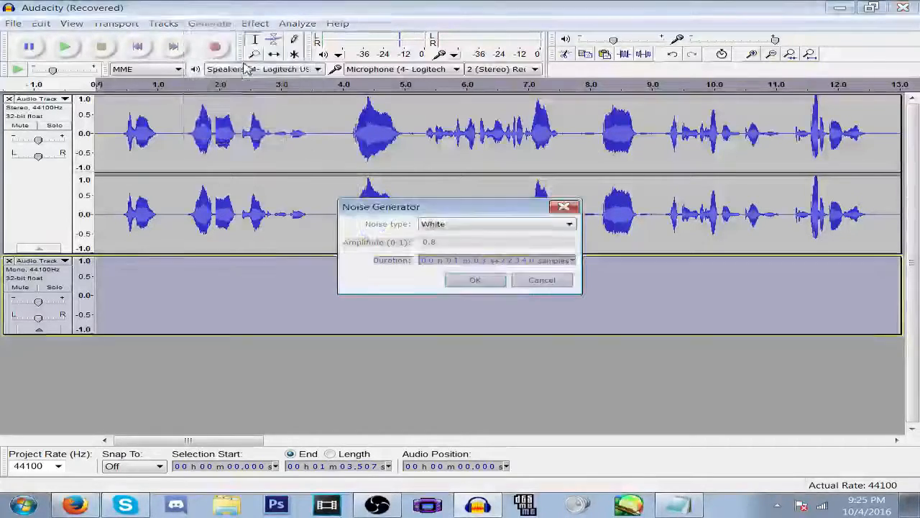
{"action": "left_click", "coordinate": [459, 243]}
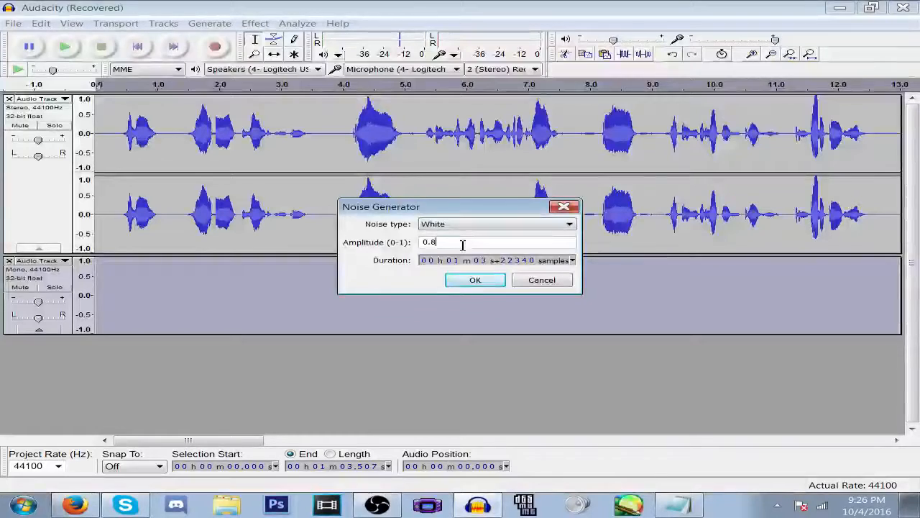
{"action": "type", "text": "0.2"}
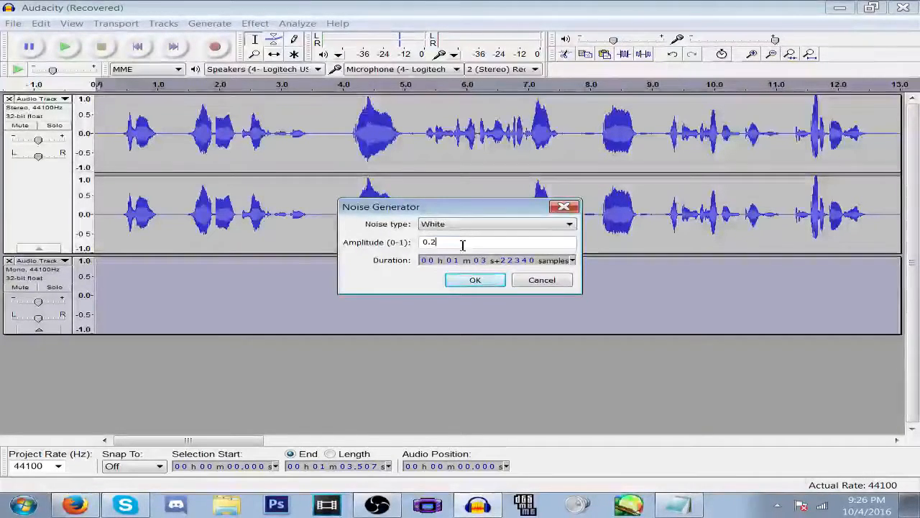
{"action": "mouse_move", "coordinate": [540, 215]}
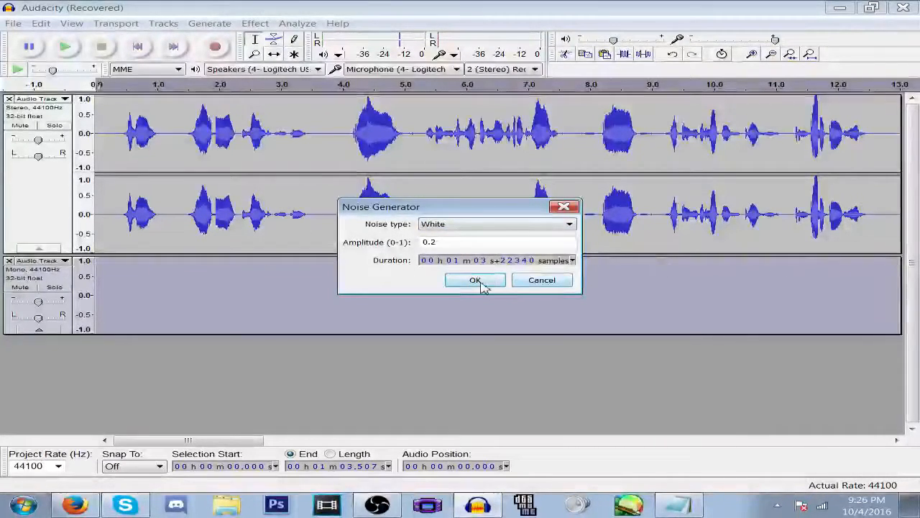
{"action": "left_click", "coordinate": [475, 279]}
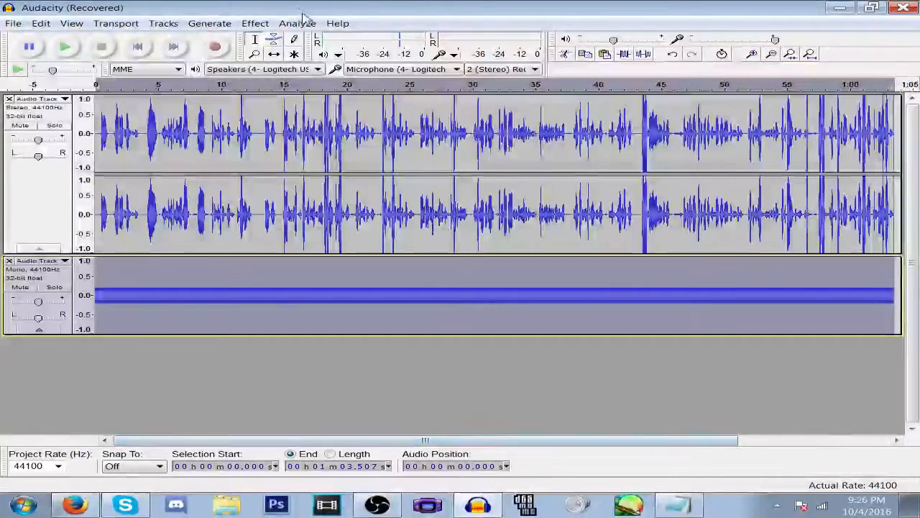
Amplify the white noise track by 13 dB
{"action": "left_click", "coordinate": [253, 23]}
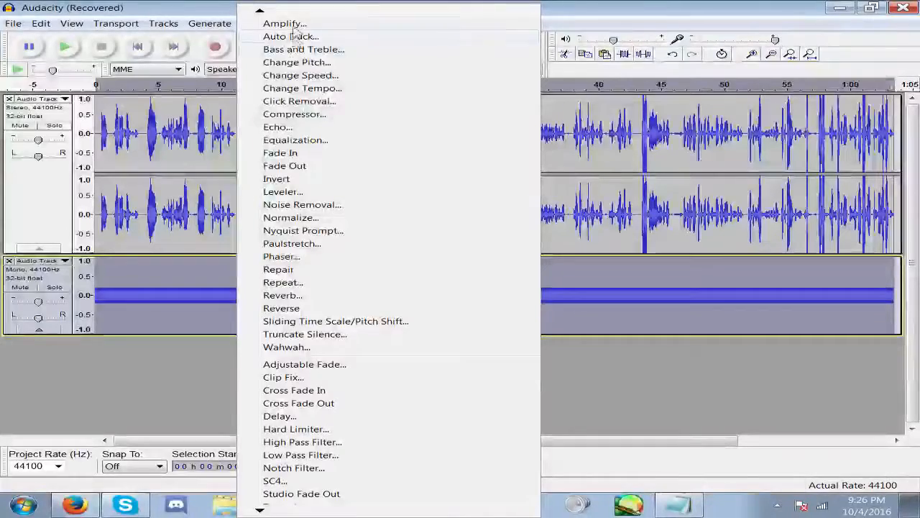
{"action": "left_click", "coordinate": [289, 23]}
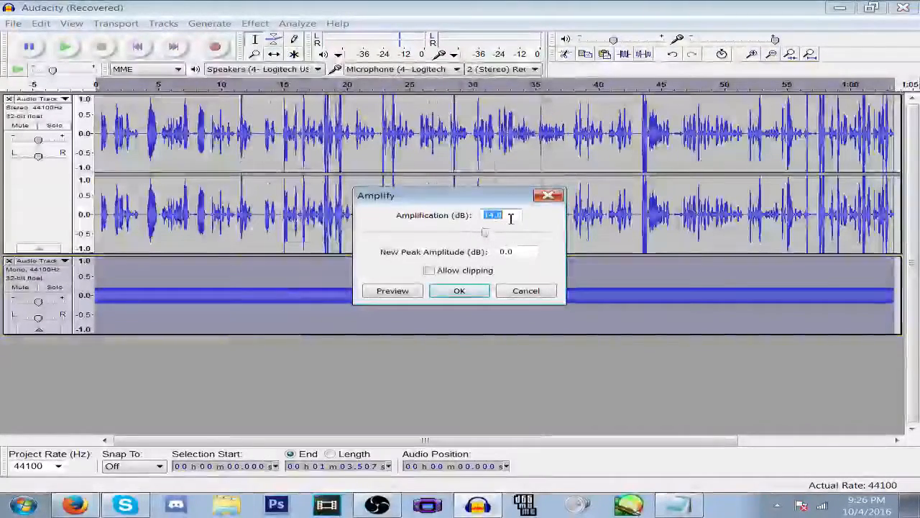
{"action": "type", "text": "13"}
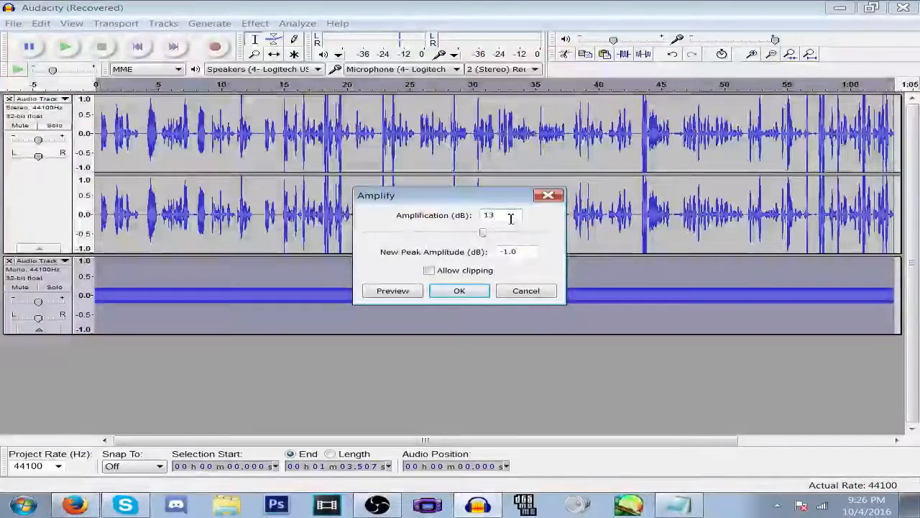
{"action": "left_click", "coordinate": [459, 290]}
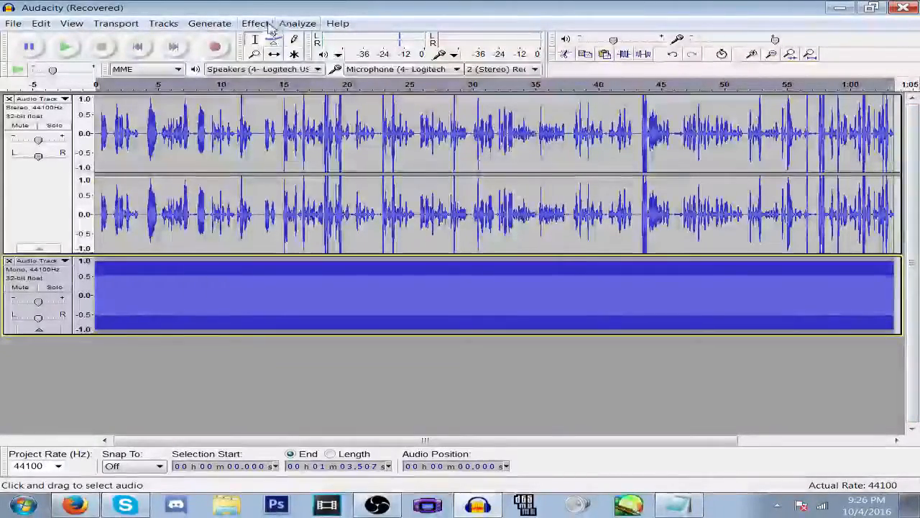
Apply a first high-pass and low-pass filter pass to the noise track
{"action": "left_click", "coordinate": [255, 23]}
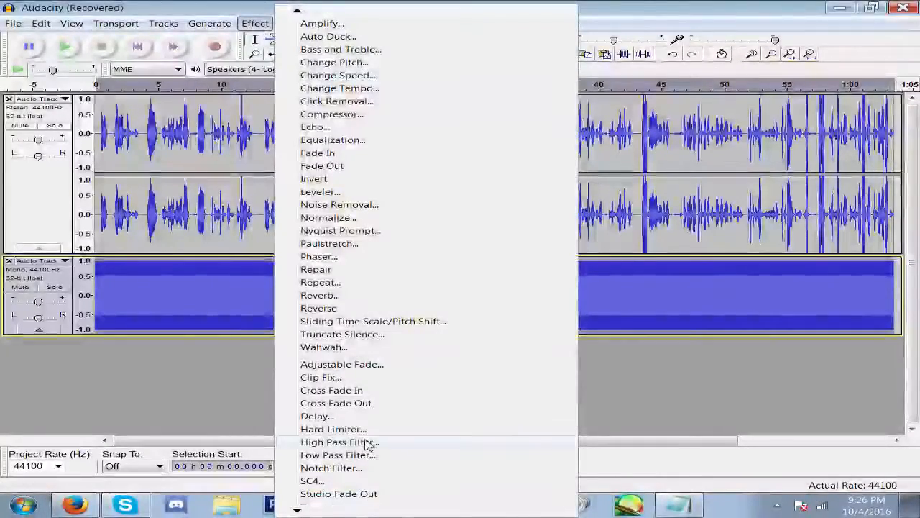
{"action": "left_click", "coordinate": [335, 441]}
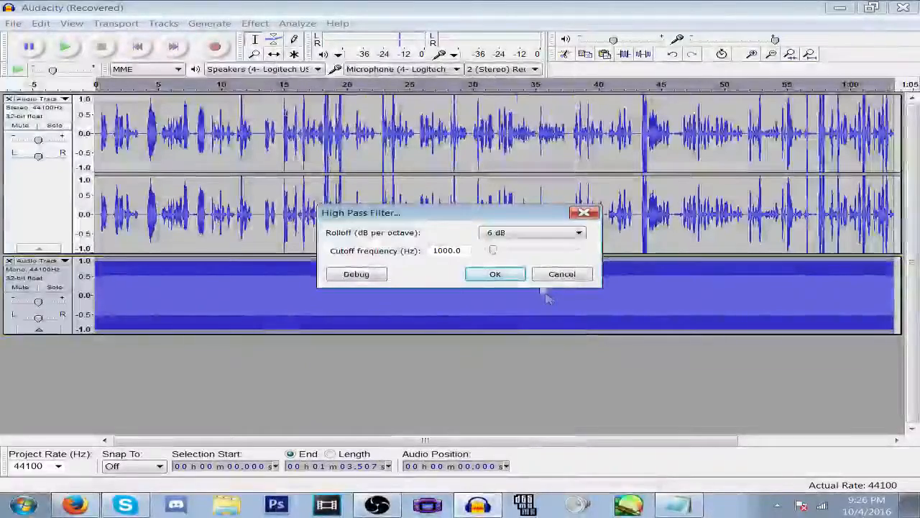
{"action": "left_click", "coordinate": [532, 232]}
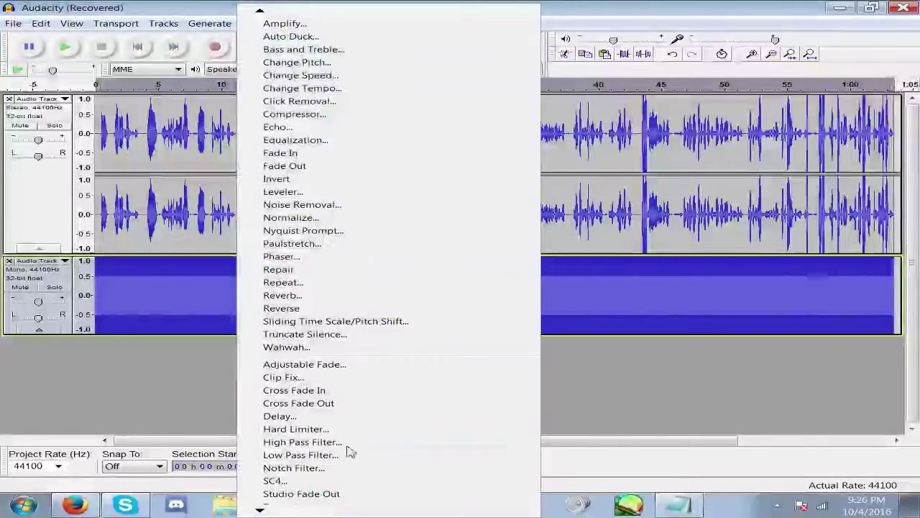
{"action": "left_click", "coordinate": [298, 454]}
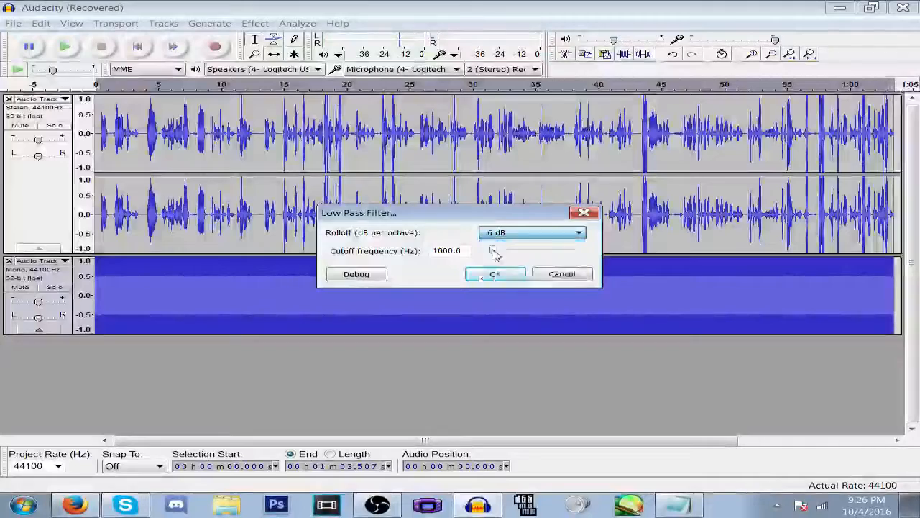
{"action": "left_click", "coordinate": [495, 274]}
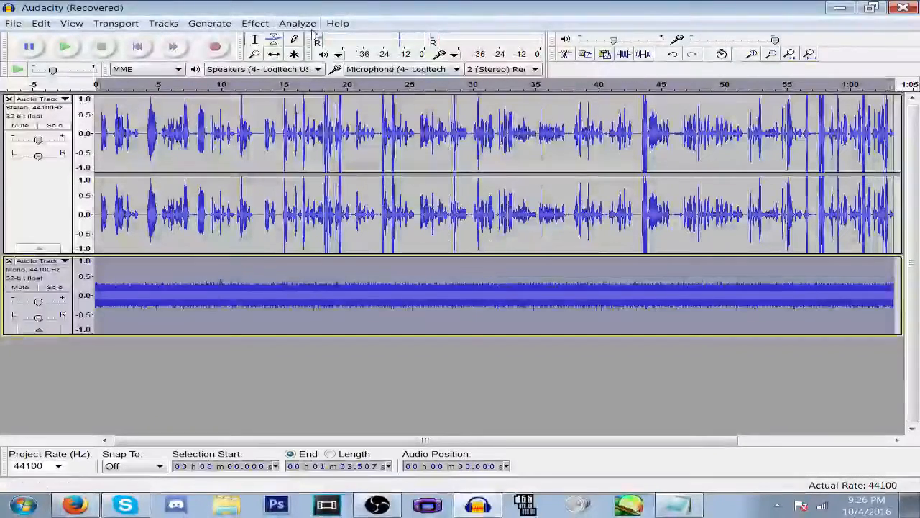
Apply a second high-pass filter at 6 dB rolloff, then choose Low Pass Filter again
{"action": "left_click", "coordinate": [255, 23]}
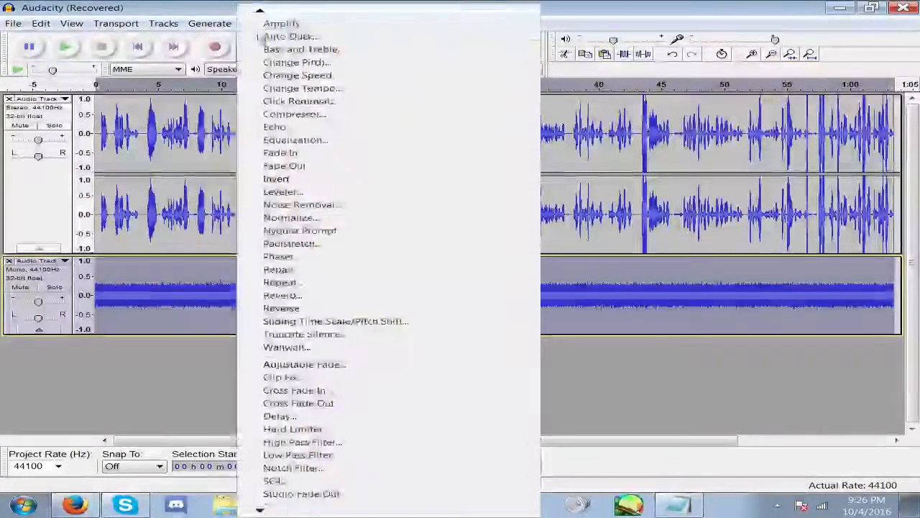
{"action": "left_click", "coordinate": [301, 441]}
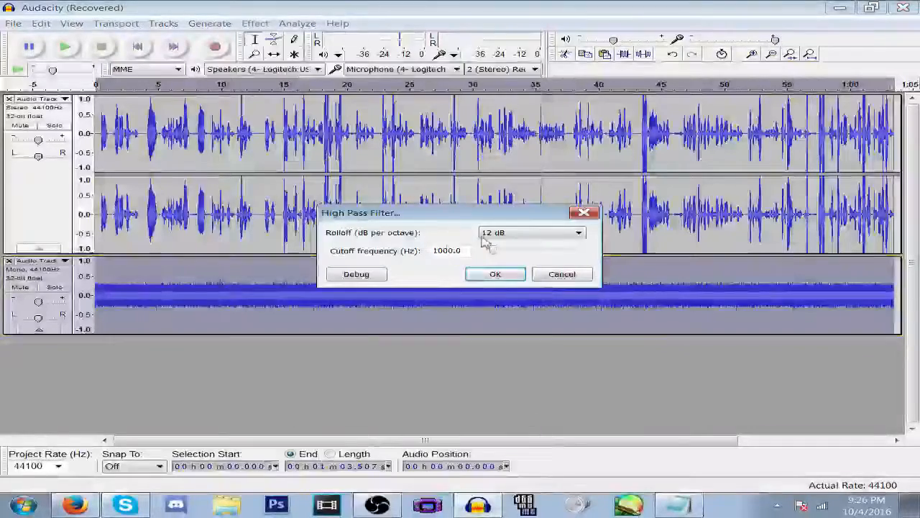
{"action": "left_click", "coordinate": [531, 233]}
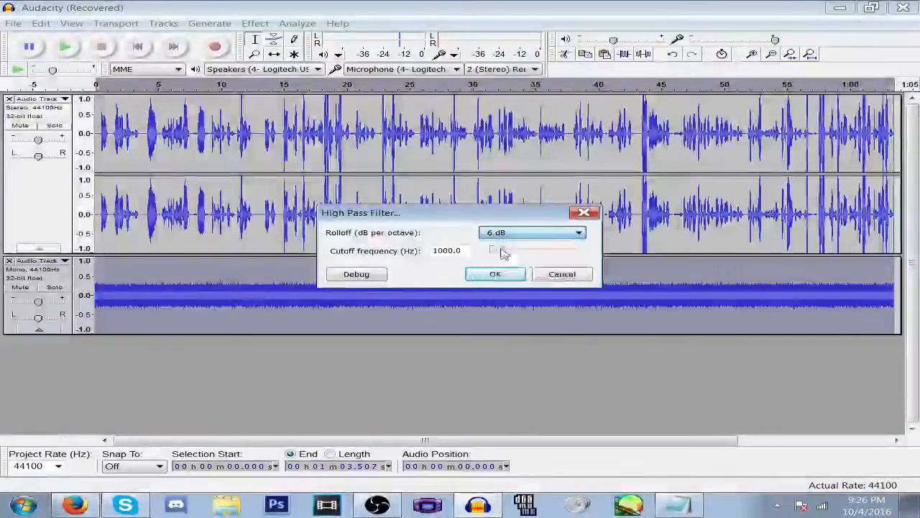
{"action": "left_click", "coordinate": [495, 274]}
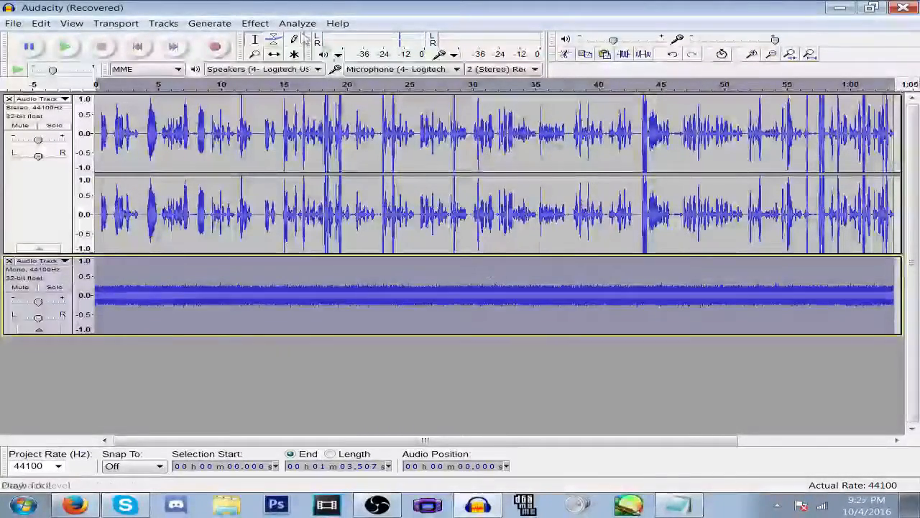
{"action": "left_click", "coordinate": [255, 23]}
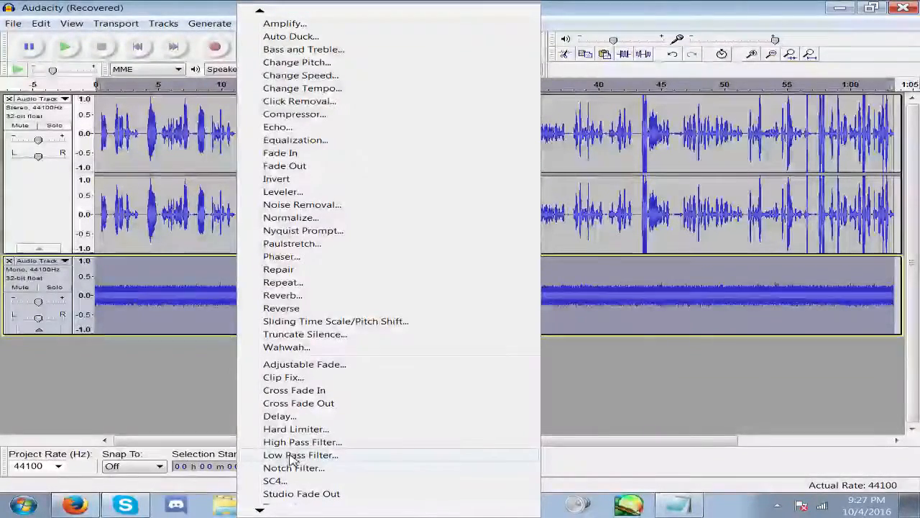
{"action": "left_click", "coordinate": [293, 454]}
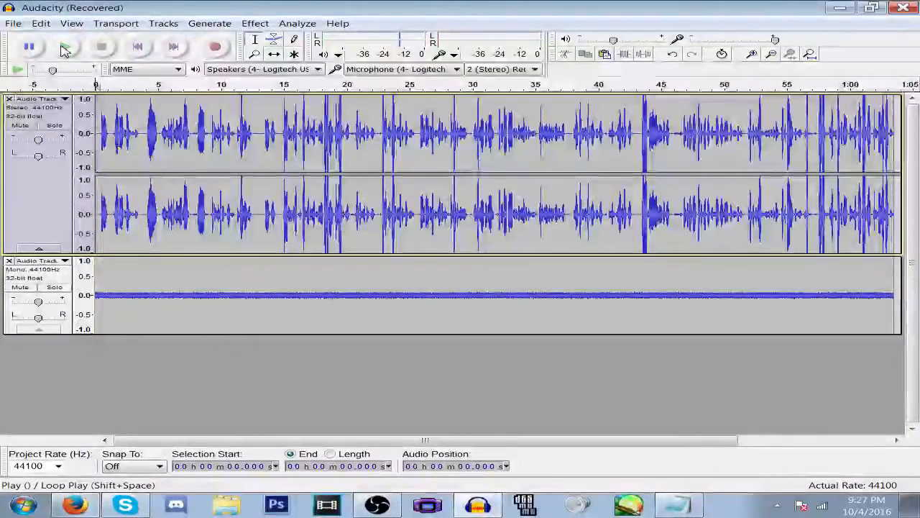
Play the voice and filtered noise tracks together, stopping about a minute in
{"action": "left_click", "coordinate": [62, 49]}
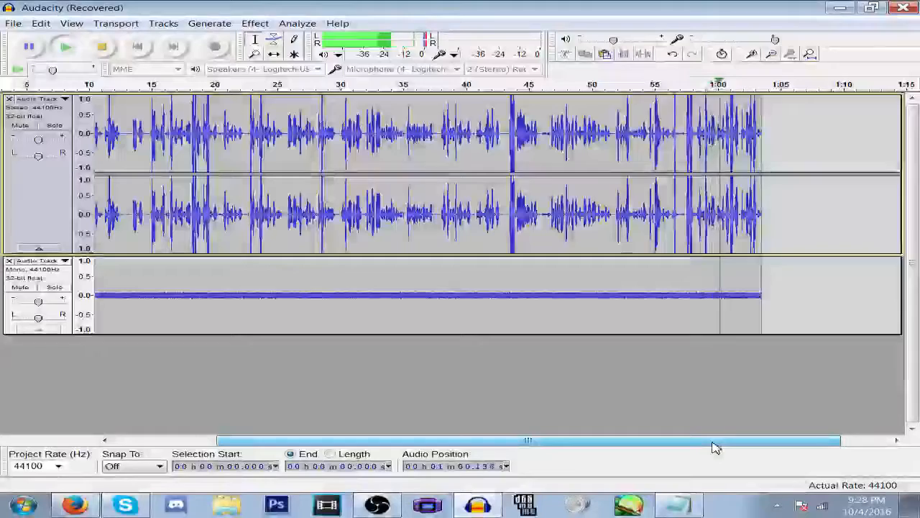
{"action": "left_click", "coordinate": [64, 48]}
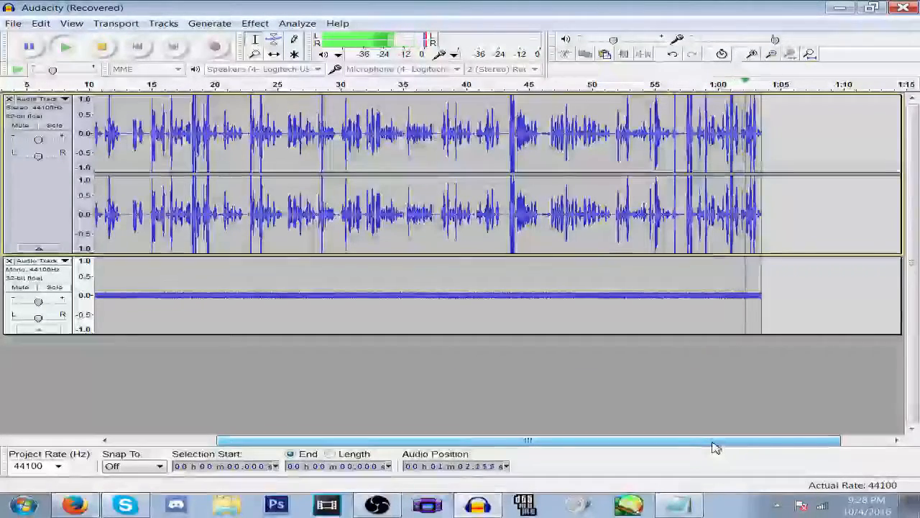